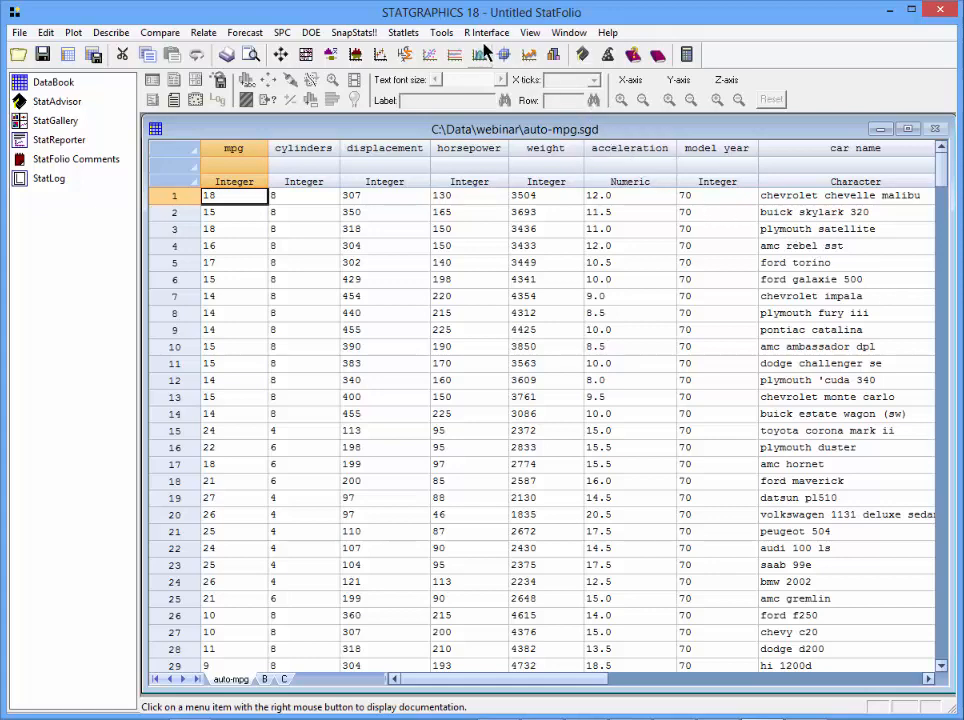
Step: Start a Classification and Regression Trees analysis from the R Interface with mpg as dependent variable
left_click(488, 32)
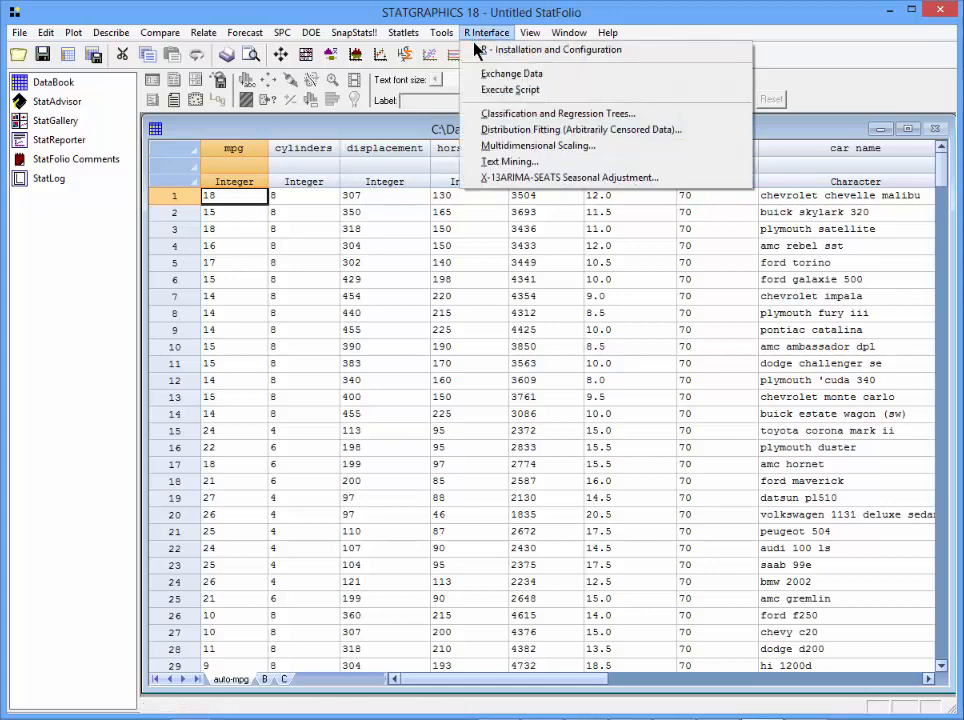
mouse_move(556, 112)
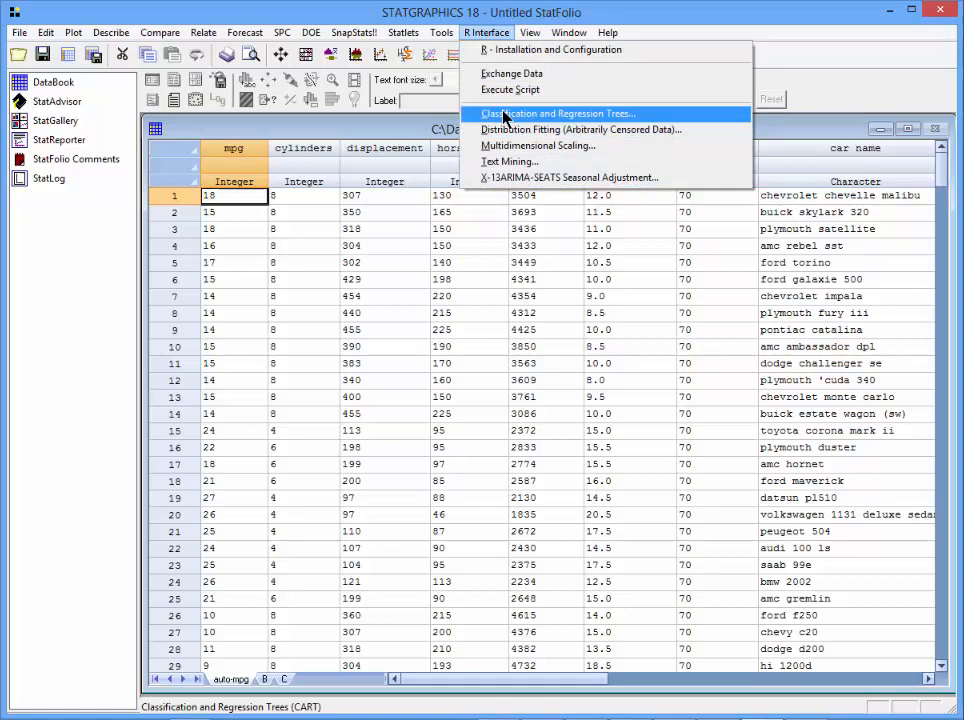
left_click(556, 112)
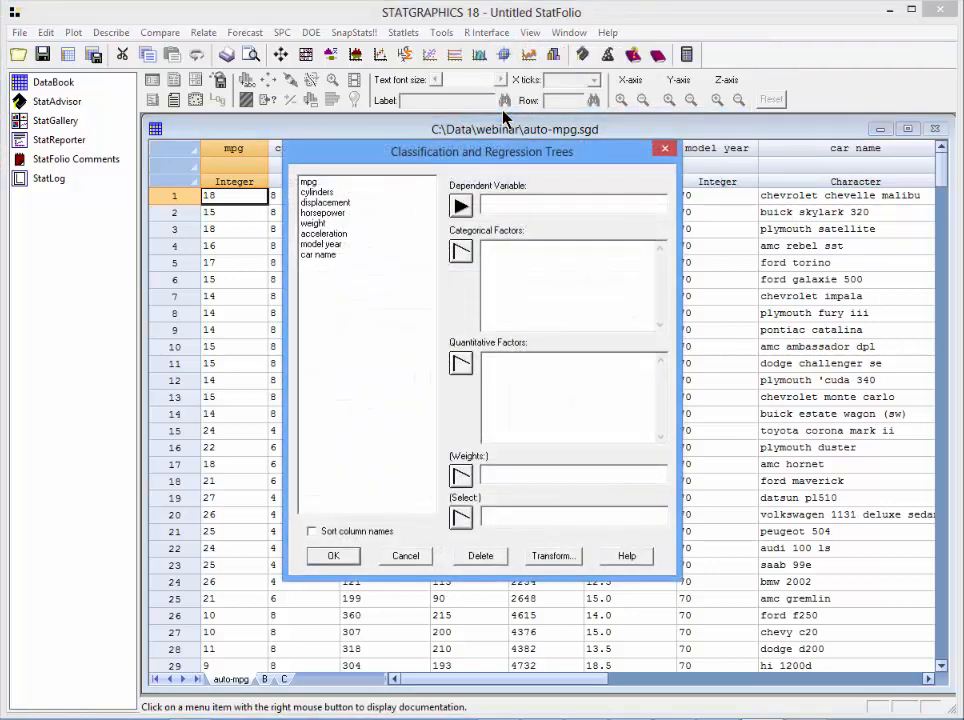
left_click(310, 182)
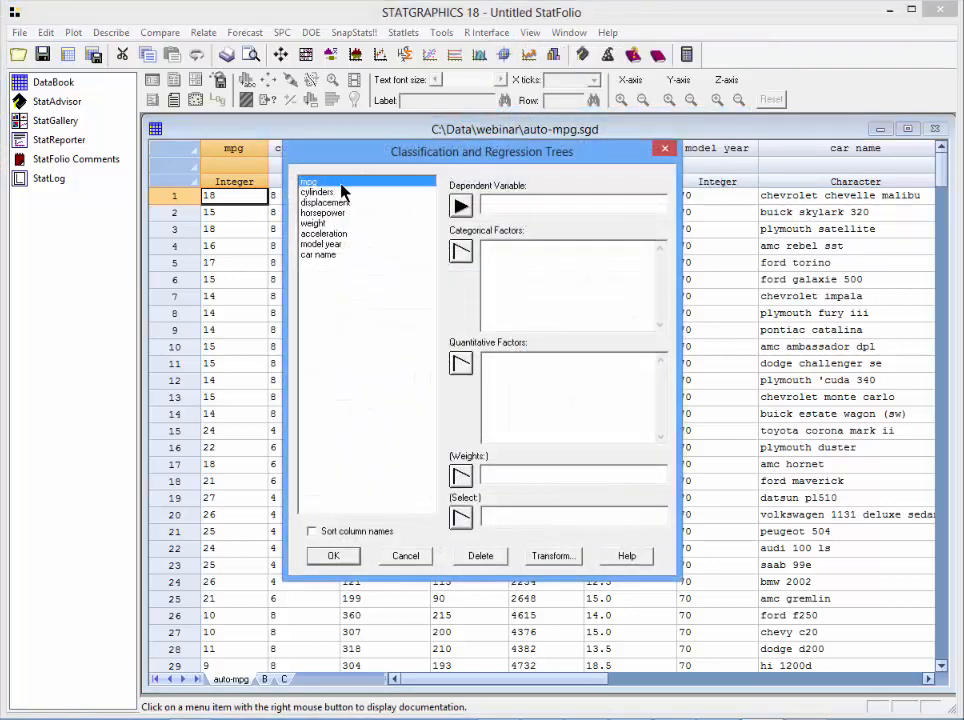
left_click(460, 206)
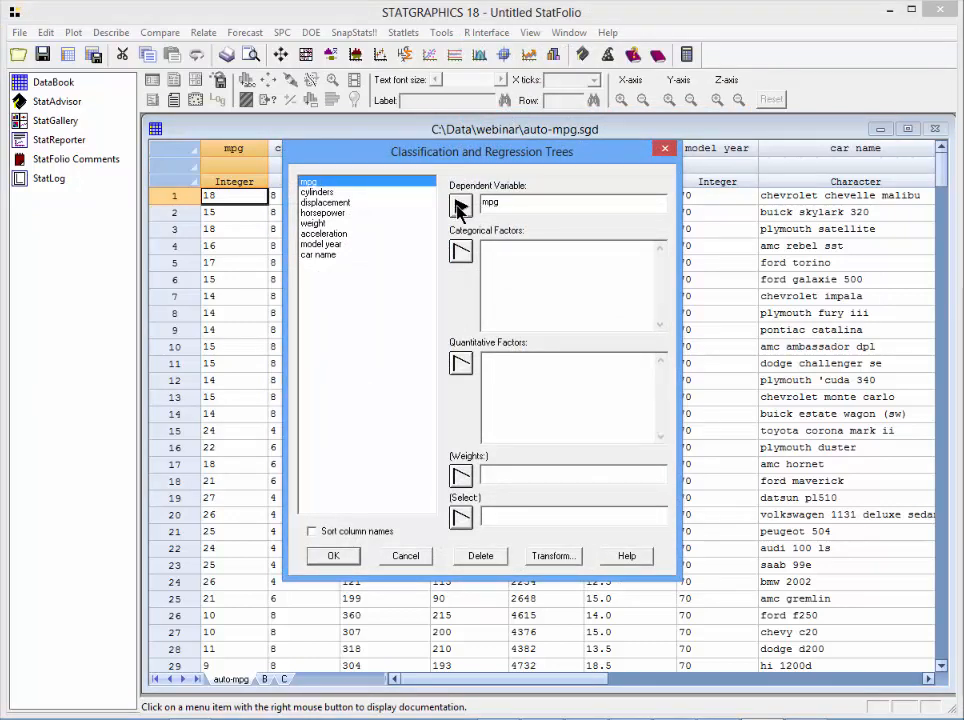
Step: Add cylinders as categorical factor and displacement through model year as quantitative factors
left_click(316, 192)
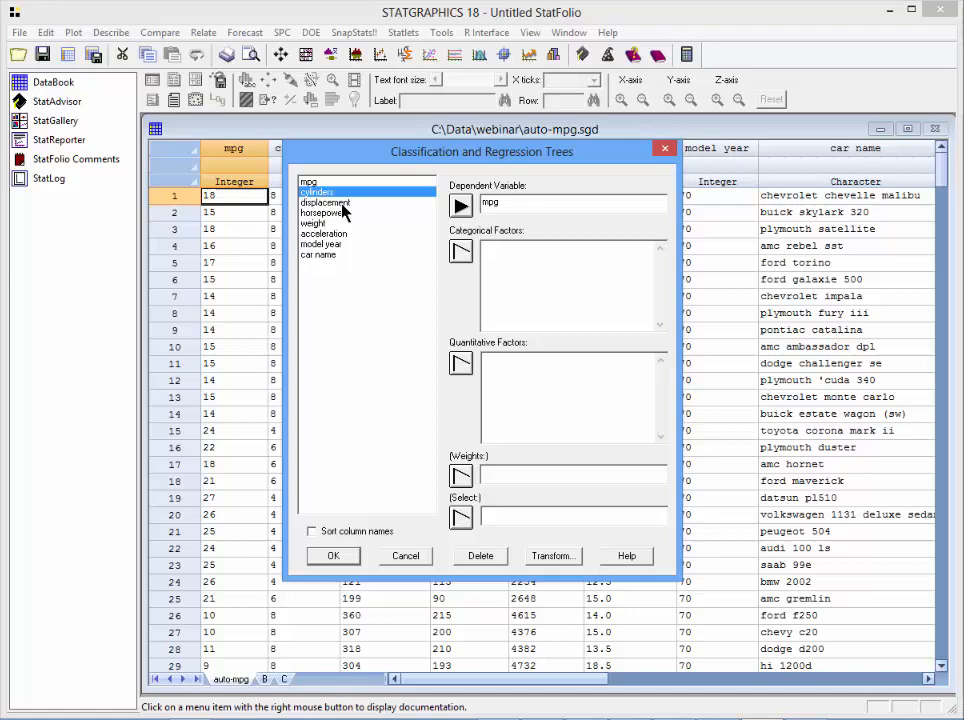
left_click(460, 252)
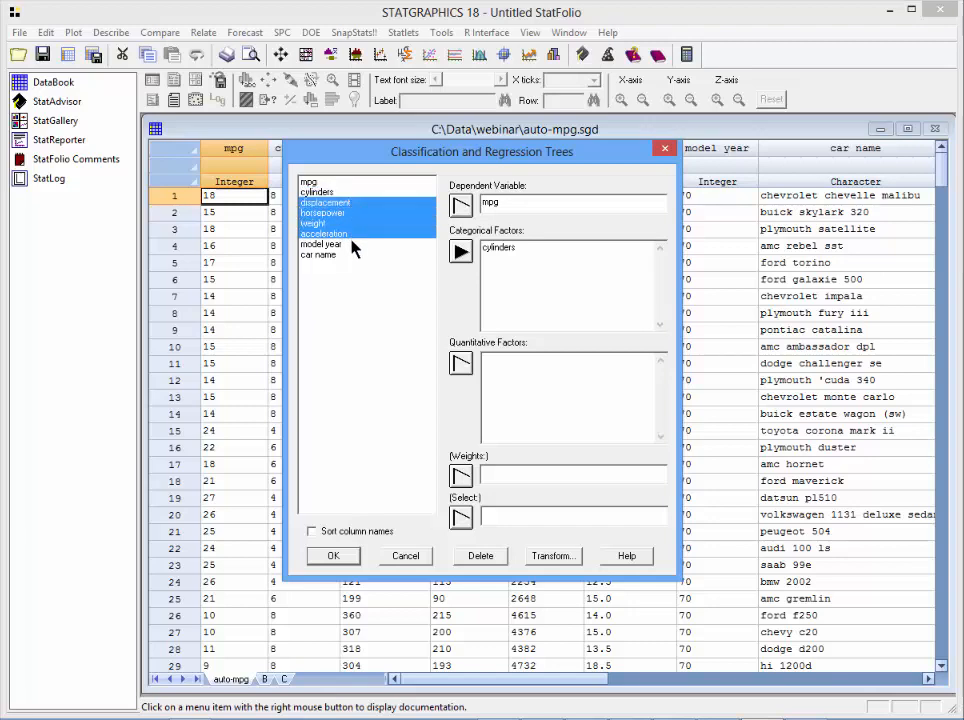
left_click(460, 362)
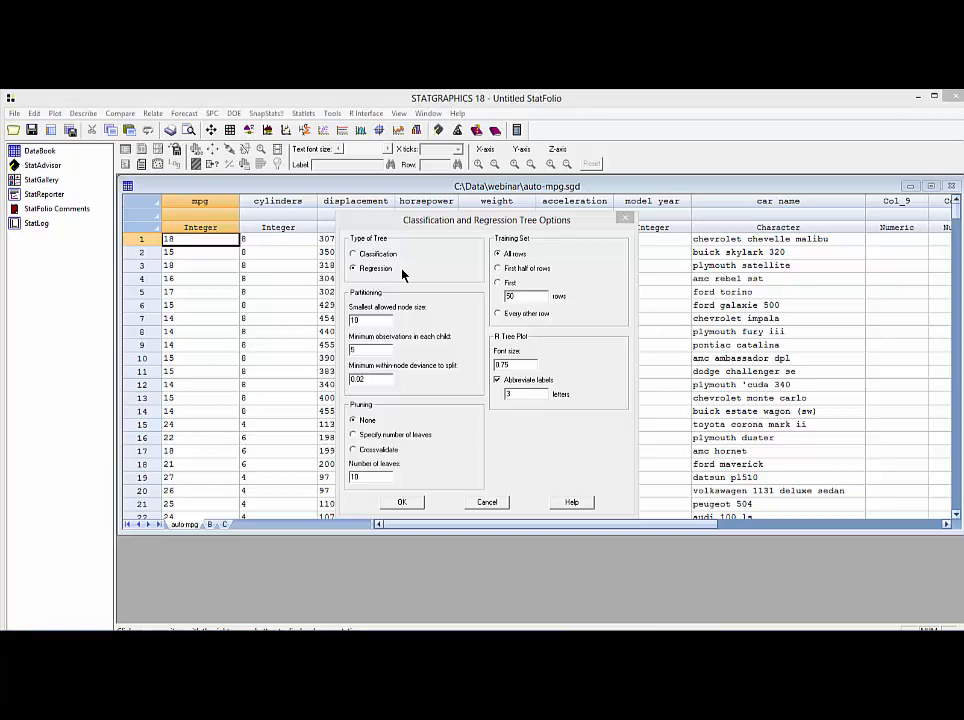
Step: Choose Regression as the type of tree in the tree options
left_click(402, 502)
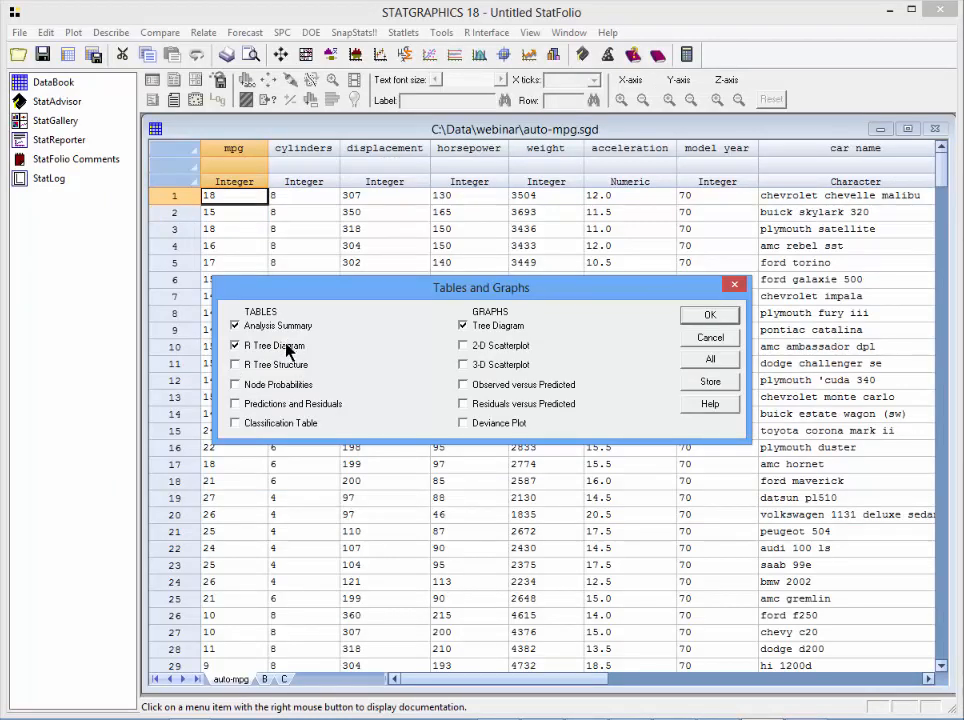
Step: Request the predictions and residuals table and observed-versus-predicted plot, then run the analysis
left_click(236, 404)
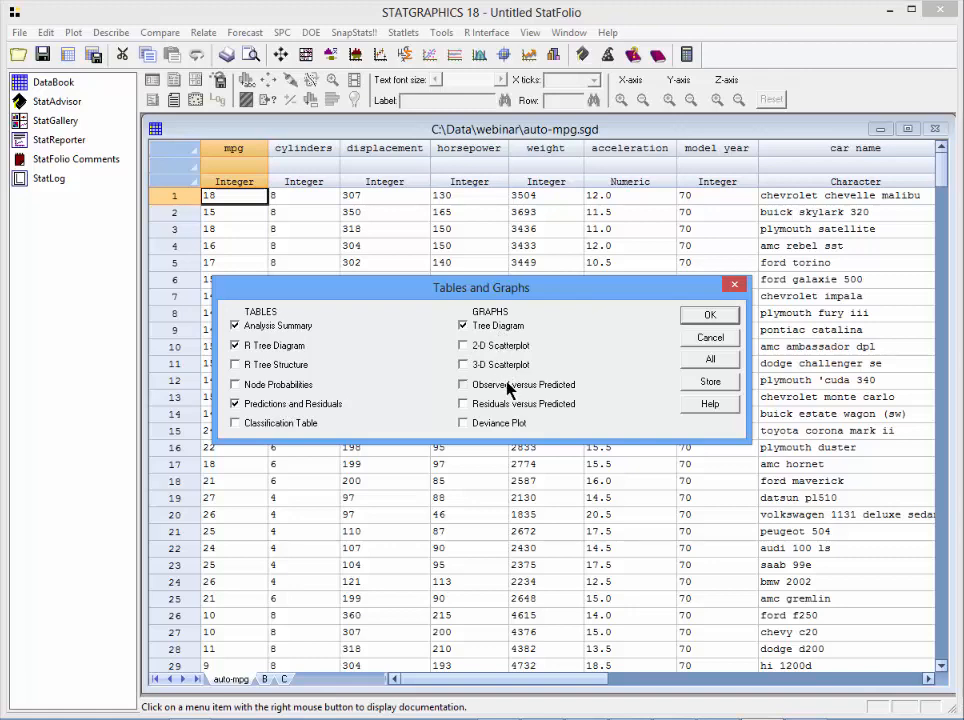
left_click(464, 384)
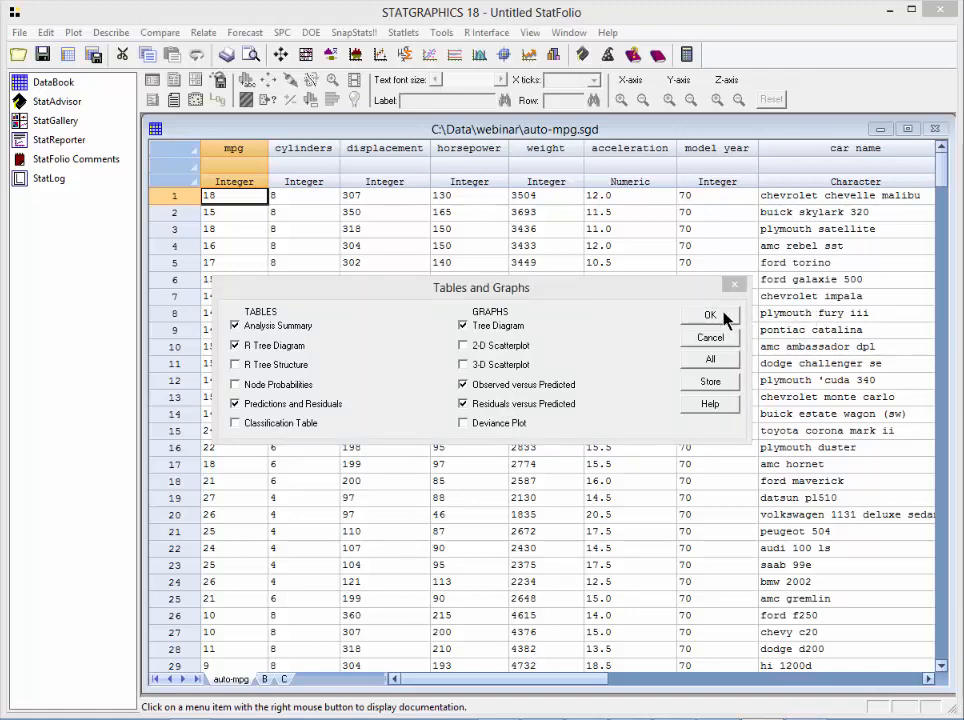
left_click(710, 314)
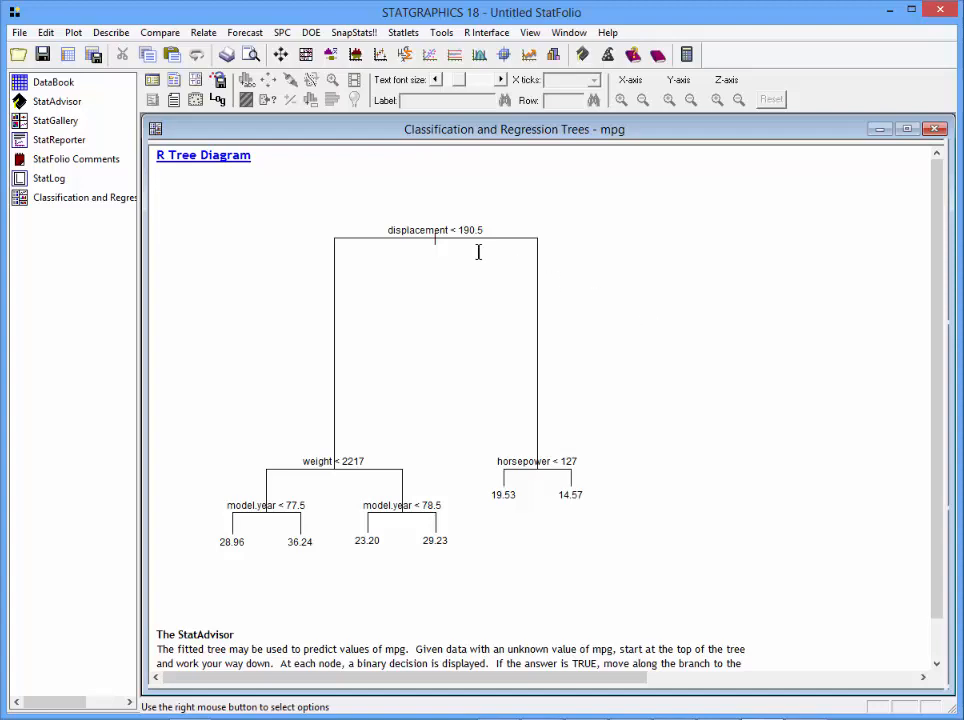
mouse_move(424, 236)
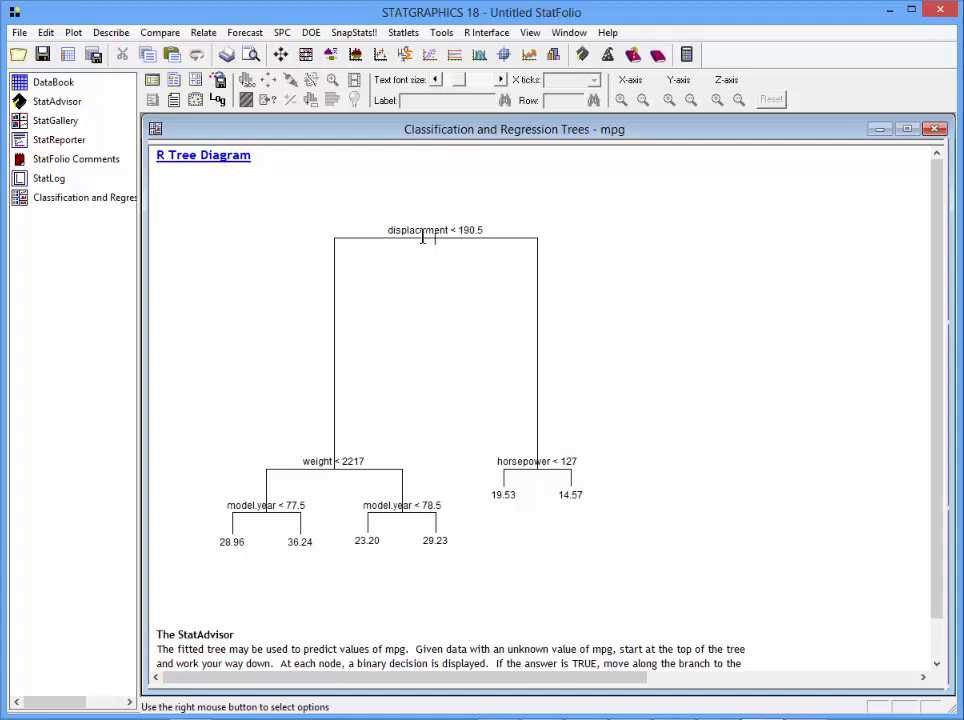
mouse_move(388, 238)
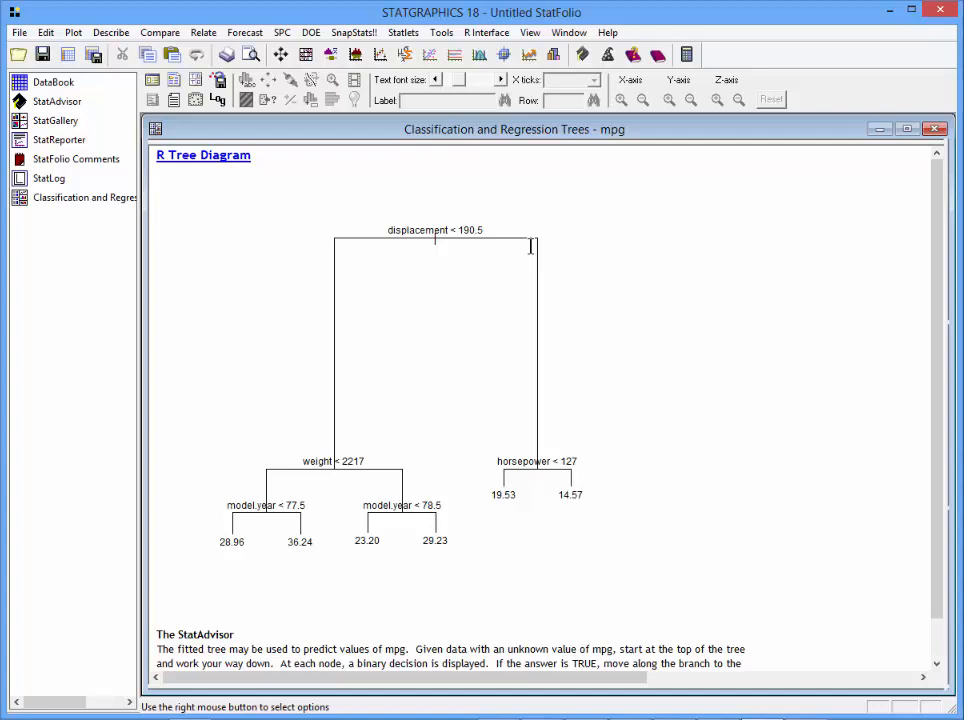
mouse_move(356, 248)
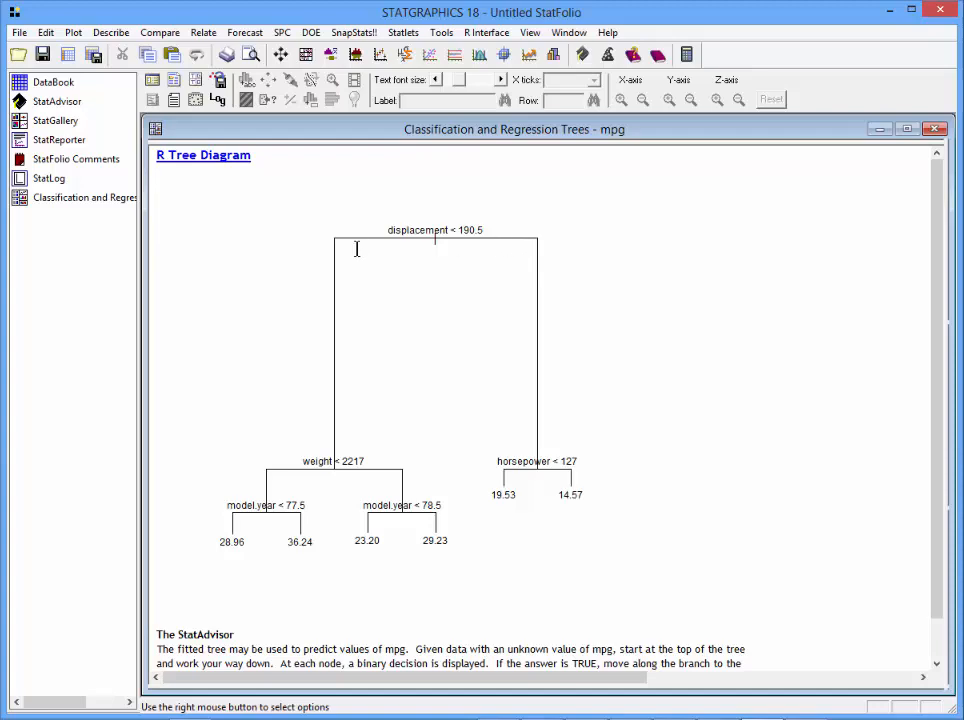
mouse_move(348, 432)
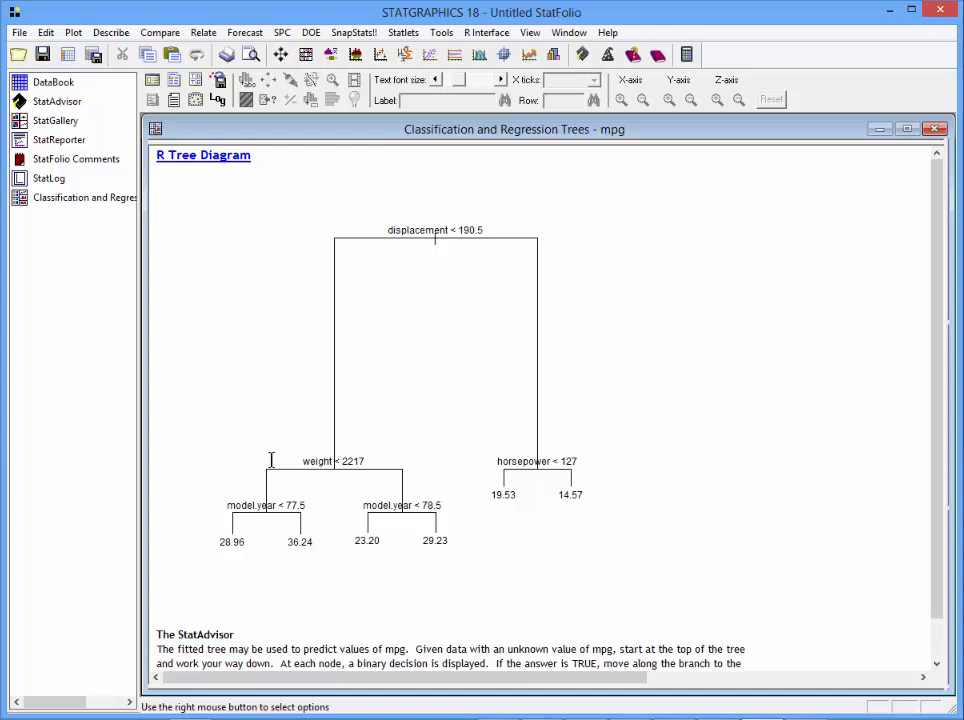
mouse_move(410, 460)
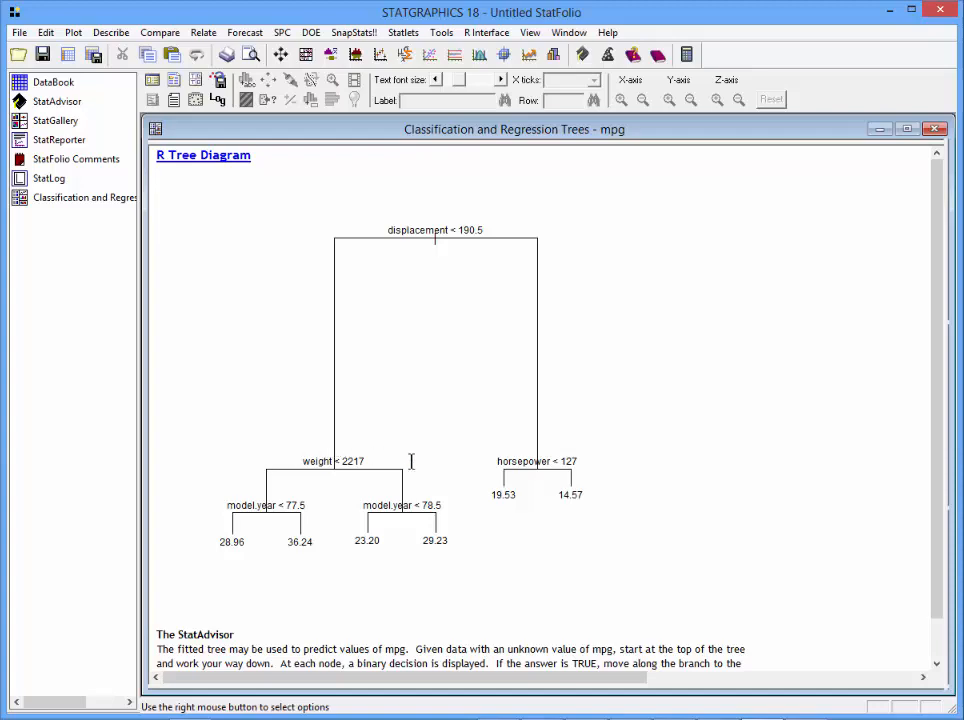
mouse_move(396, 472)
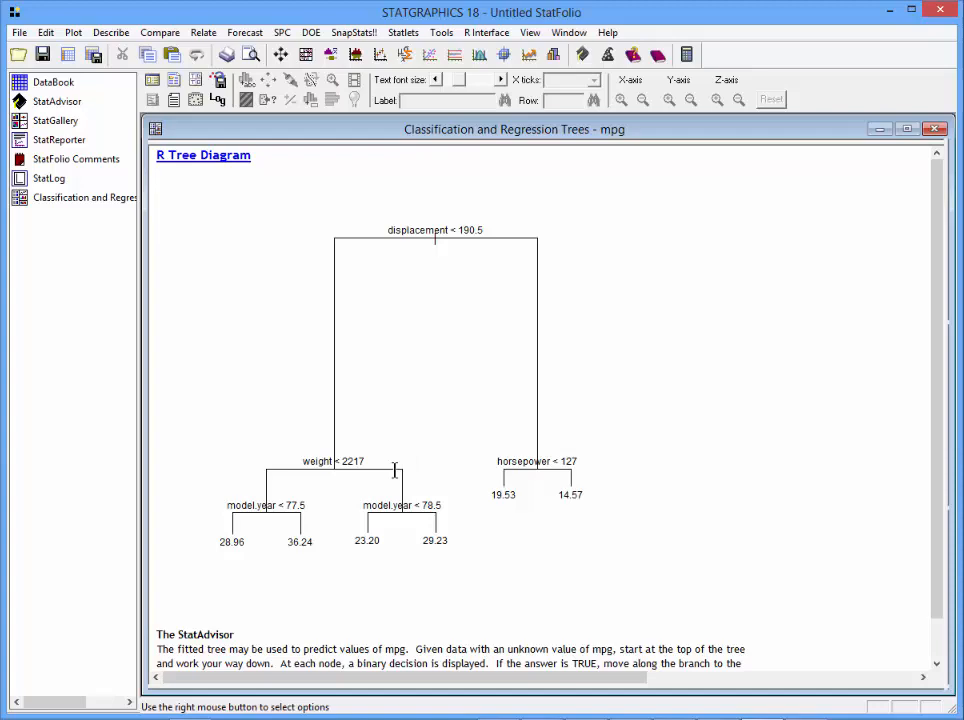
mouse_move(236, 502)
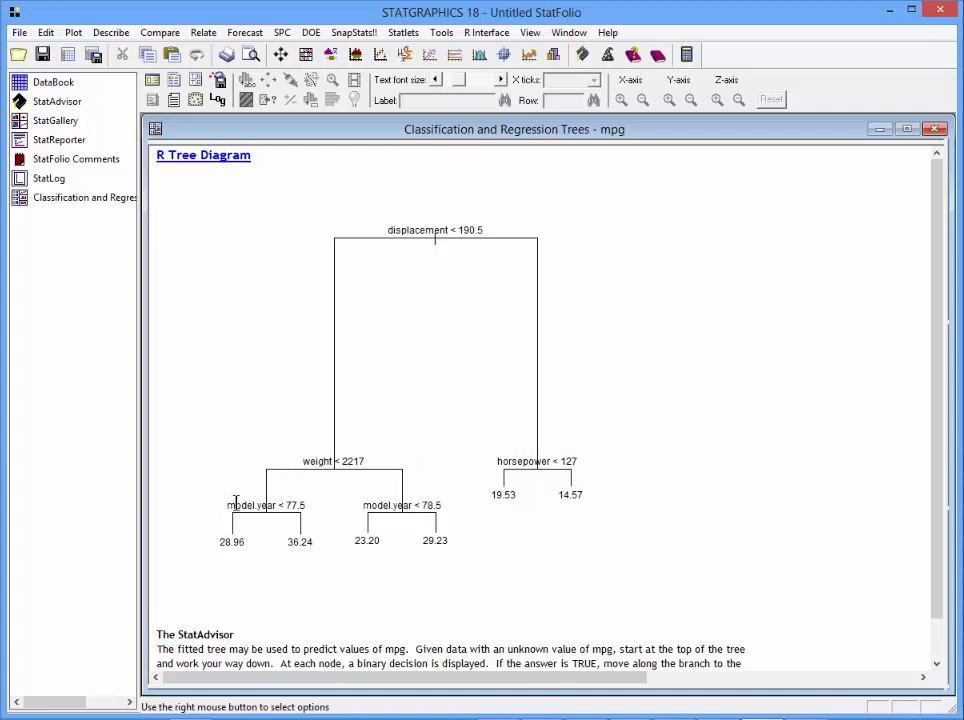
mouse_move(252, 504)
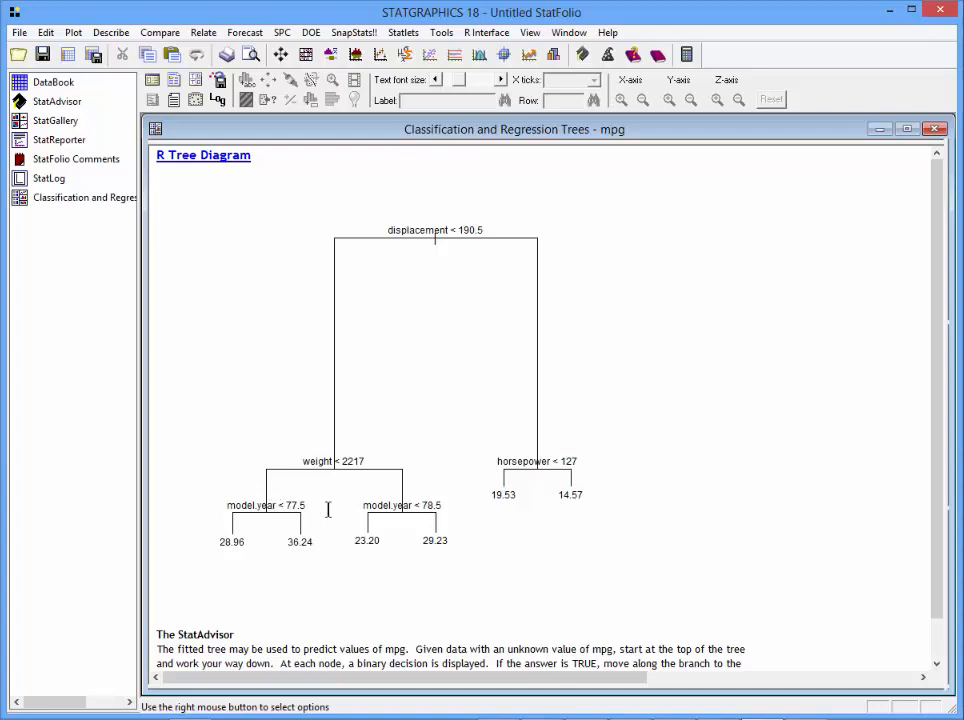
mouse_move(396, 510)
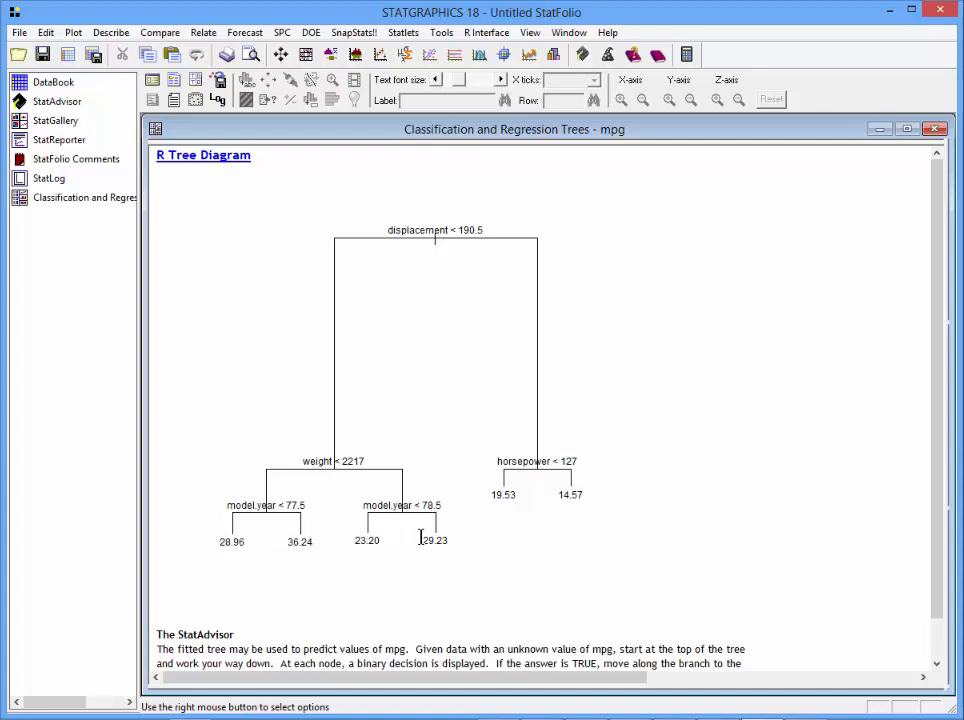
mouse_move(478, 304)
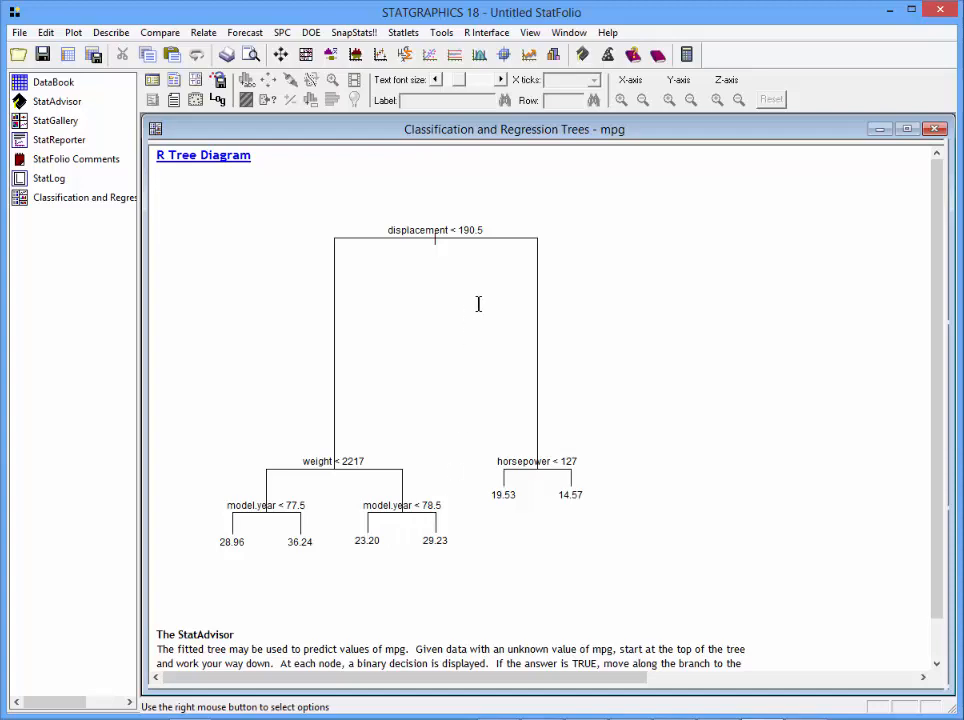
mouse_move(548, 512)
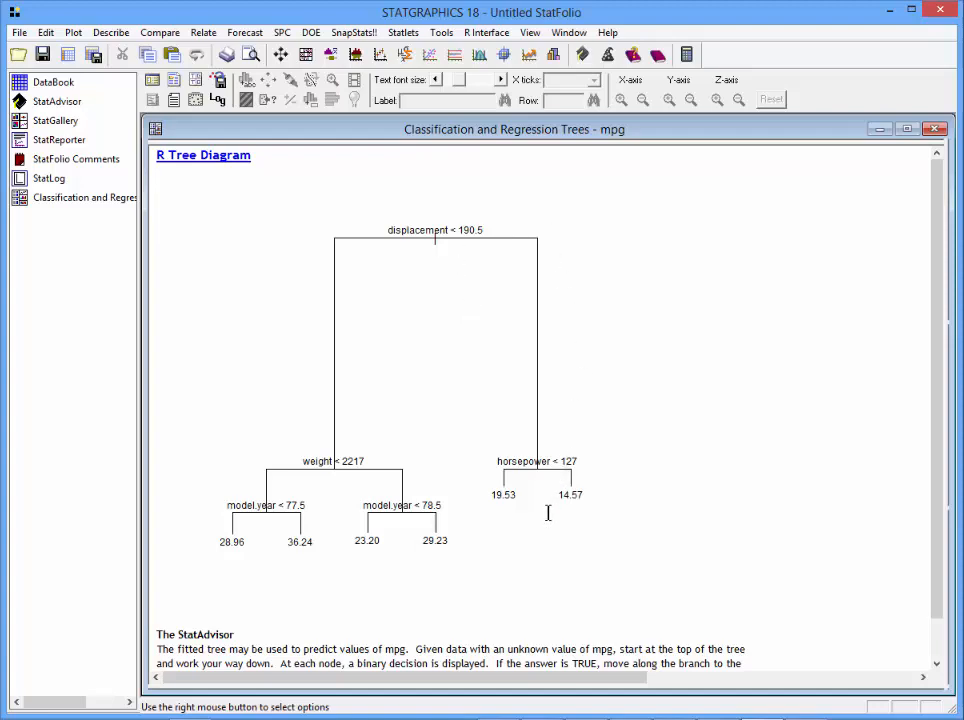
mouse_move(574, 512)
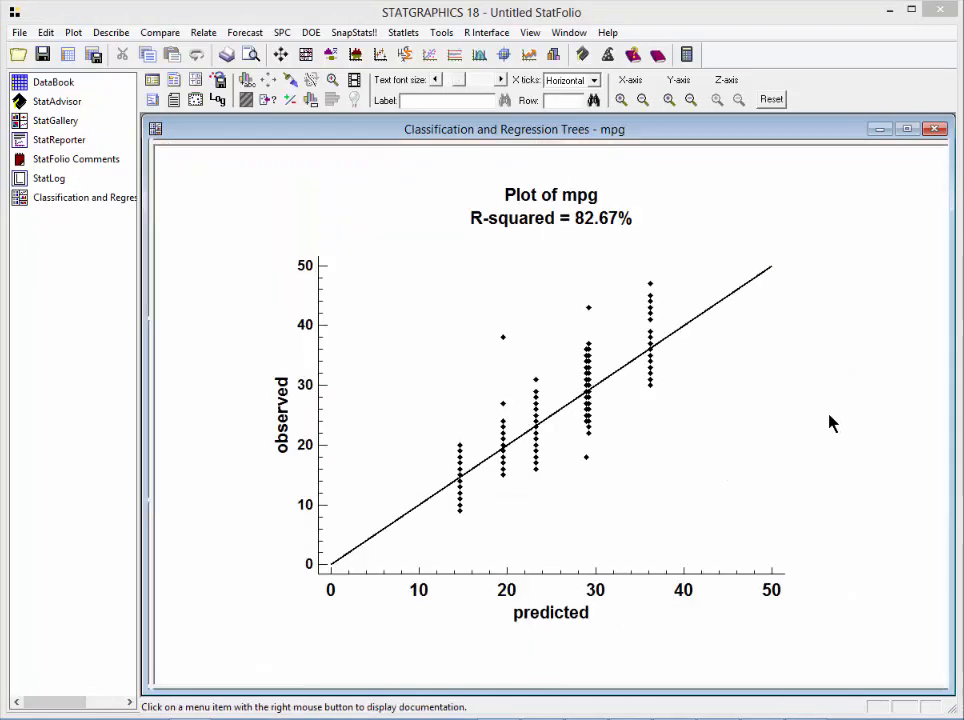
mouse_move(848, 422)
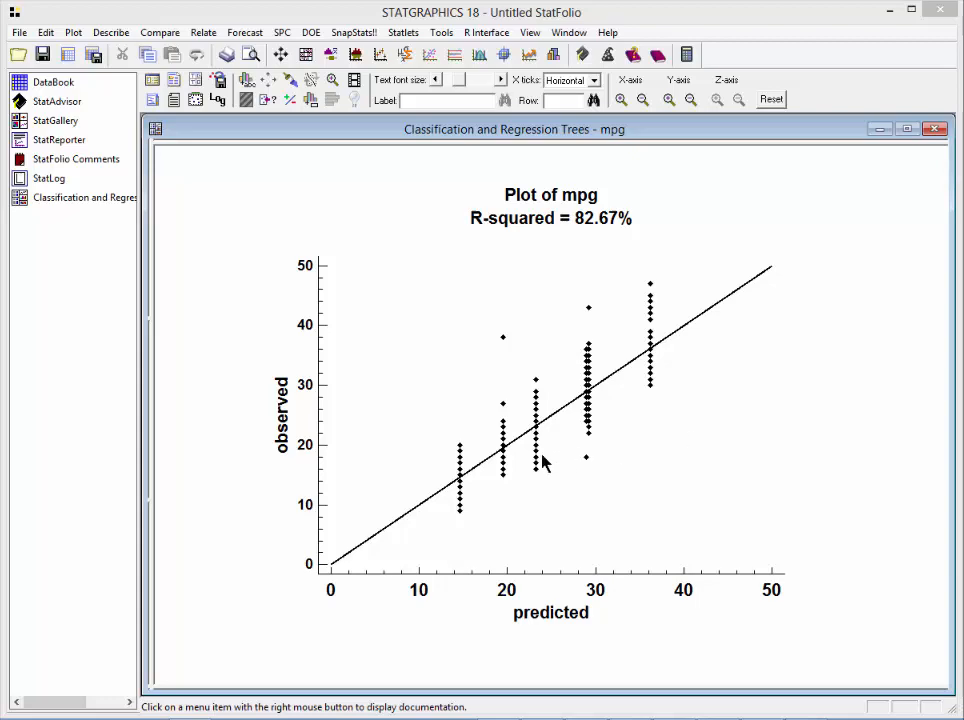
mouse_move(460, 448)
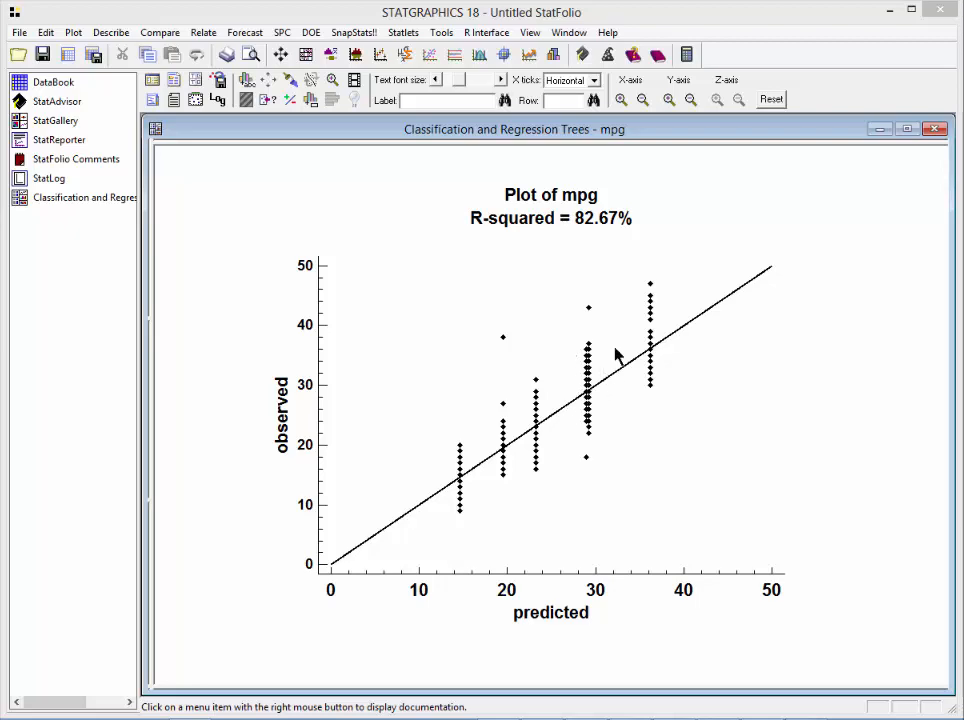
mouse_move(664, 388)
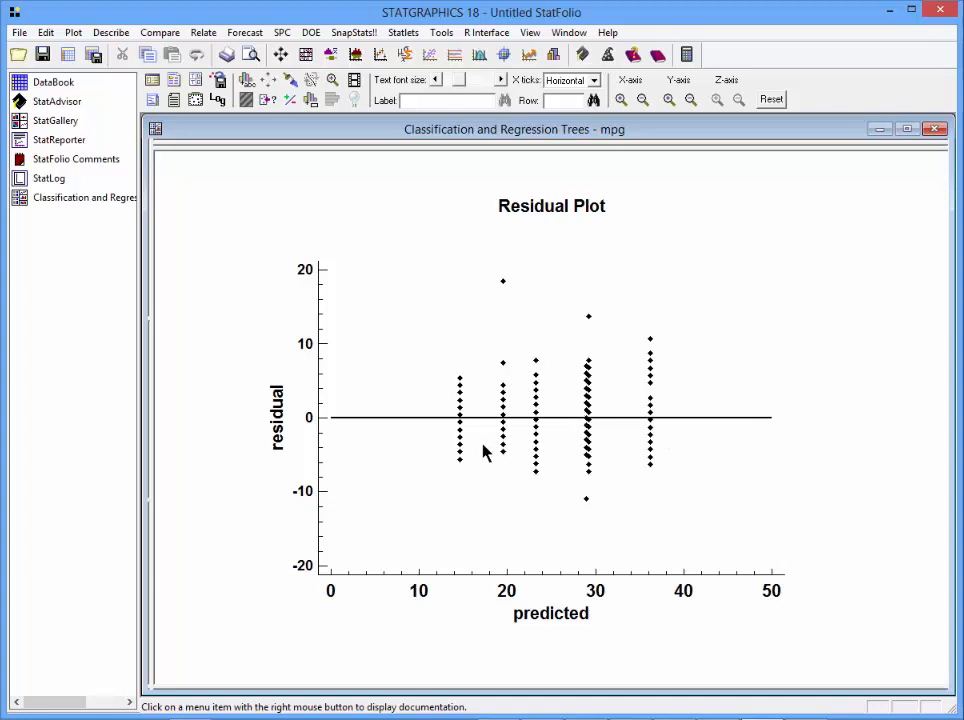
mouse_move(656, 556)
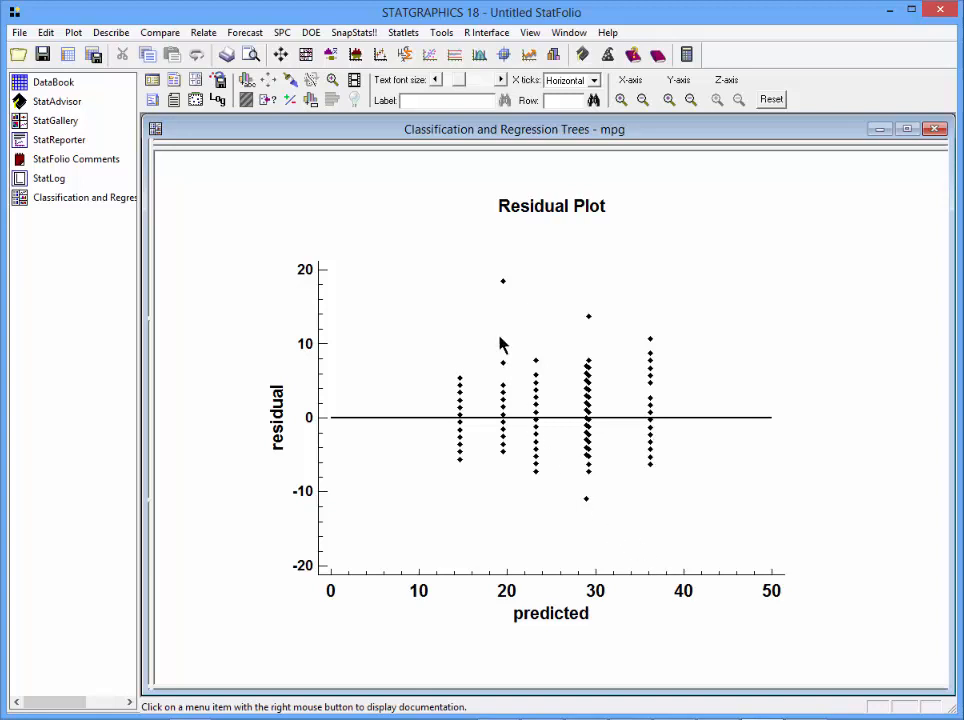
mouse_move(546, 432)
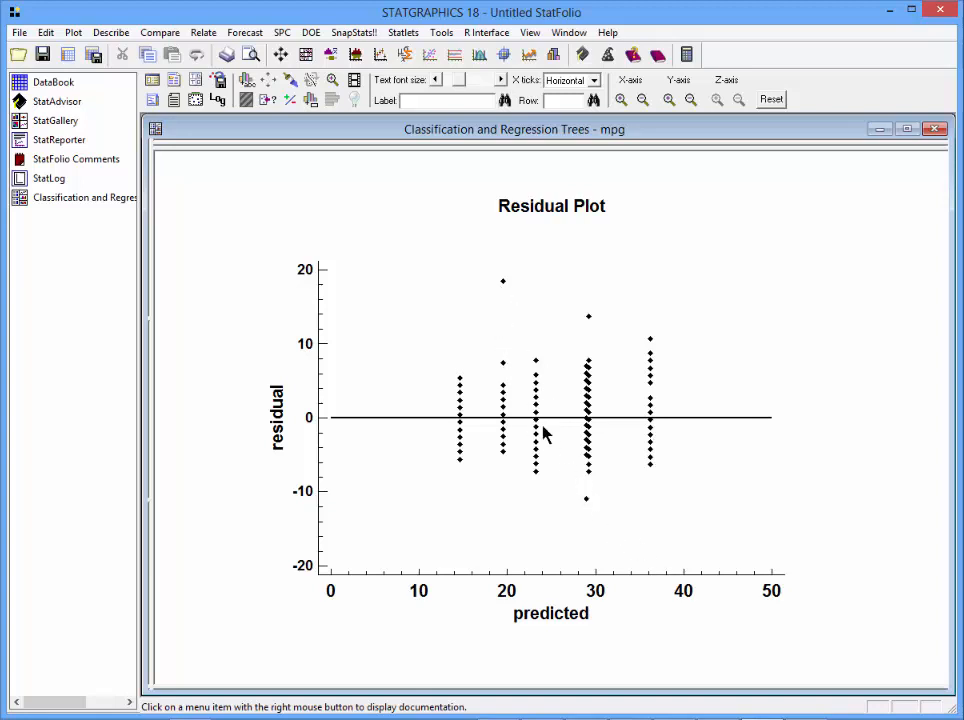
mouse_move(504, 298)
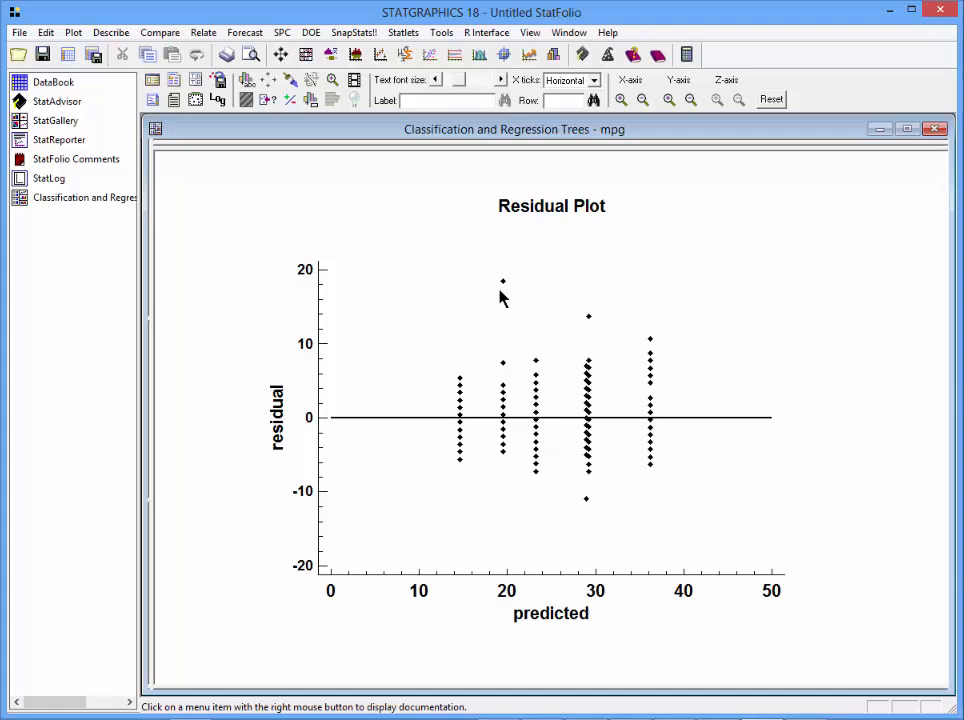
mouse_move(292, 146)
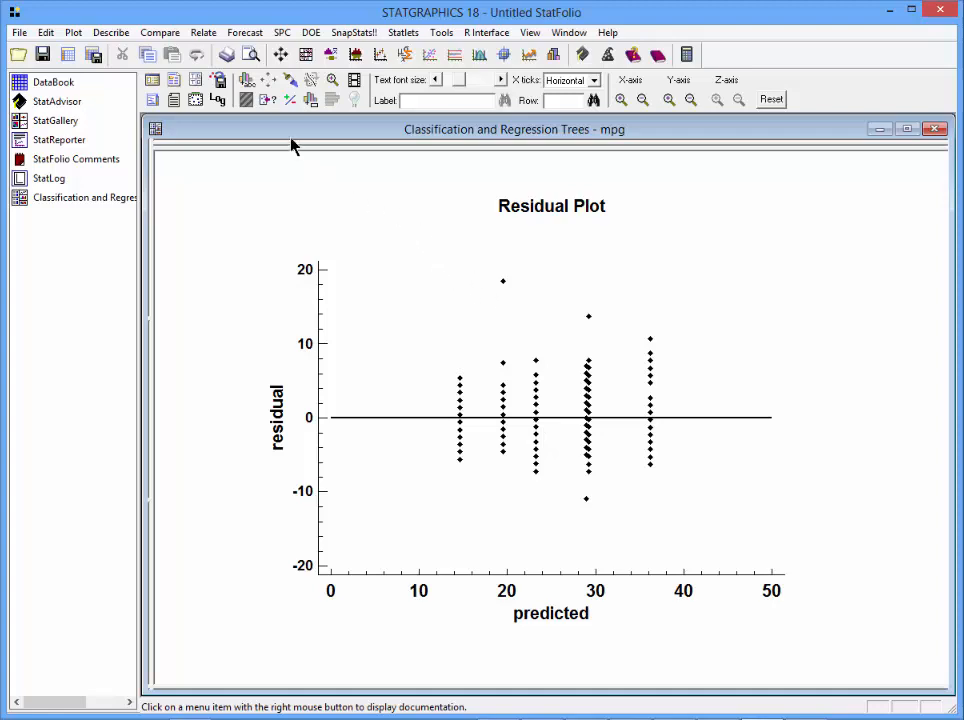
Step: Set point identification to label by car name when a point is clicked
left_click(268, 100)
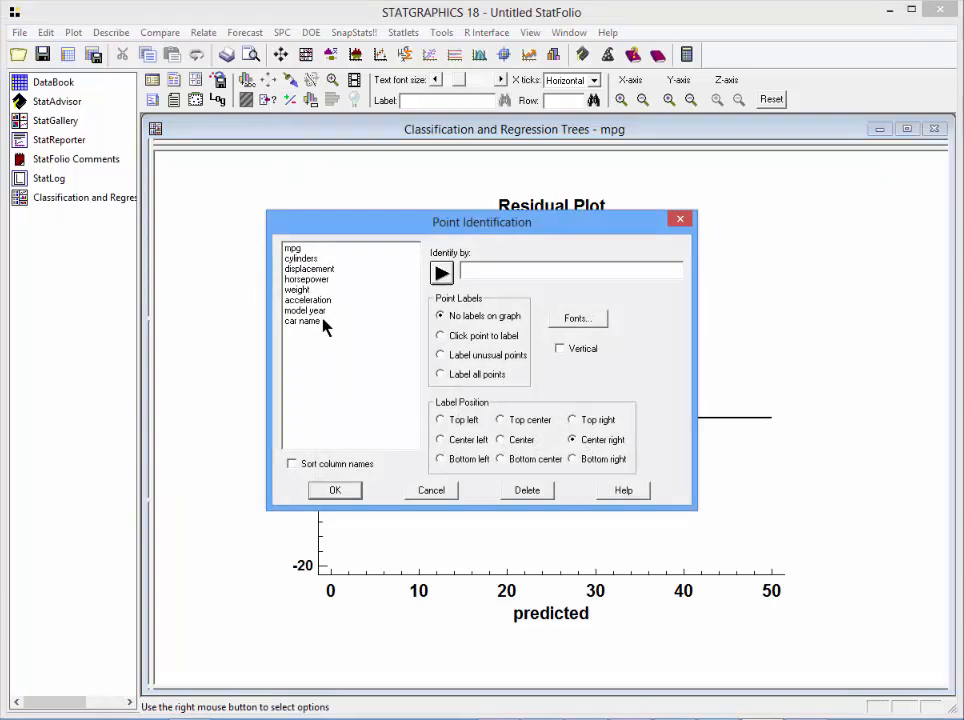
left_click(304, 320)
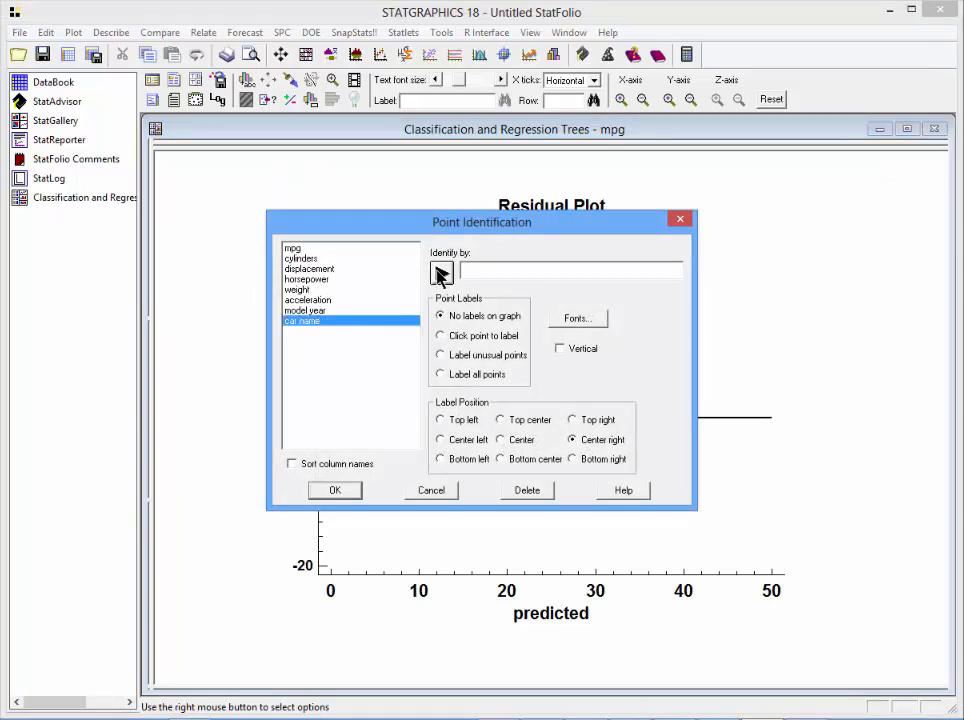
left_click(442, 272)
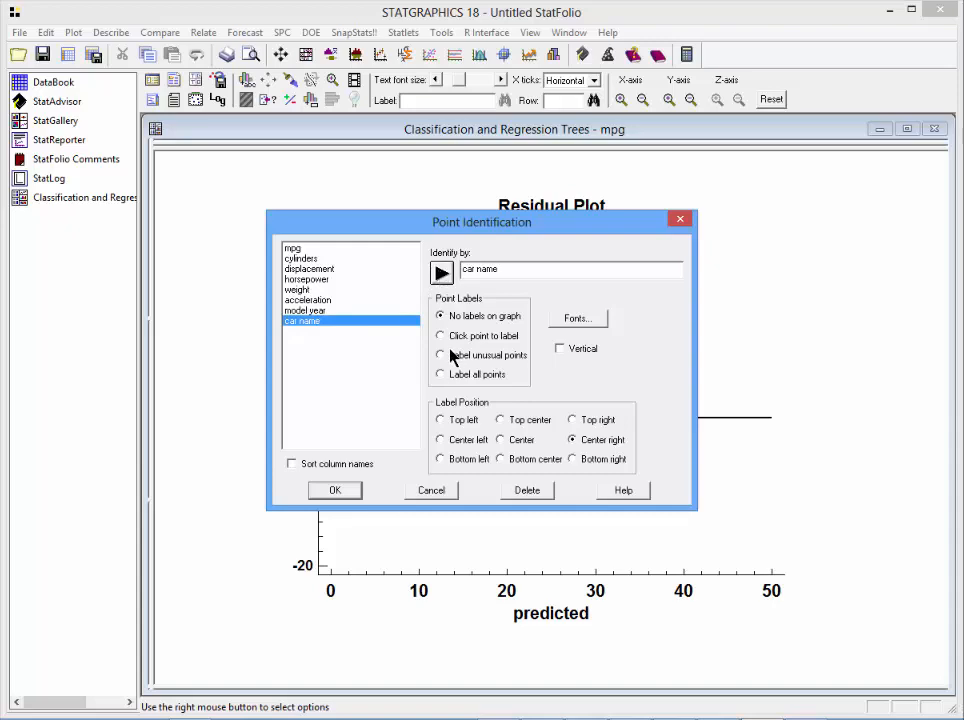
left_click(440, 336)
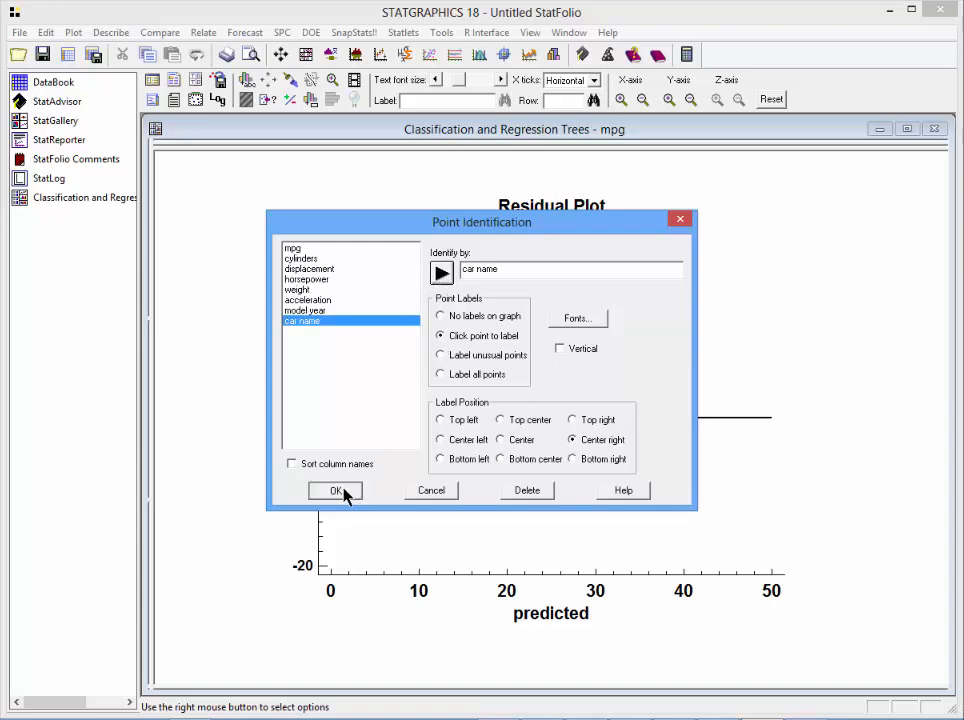
left_click(336, 490)
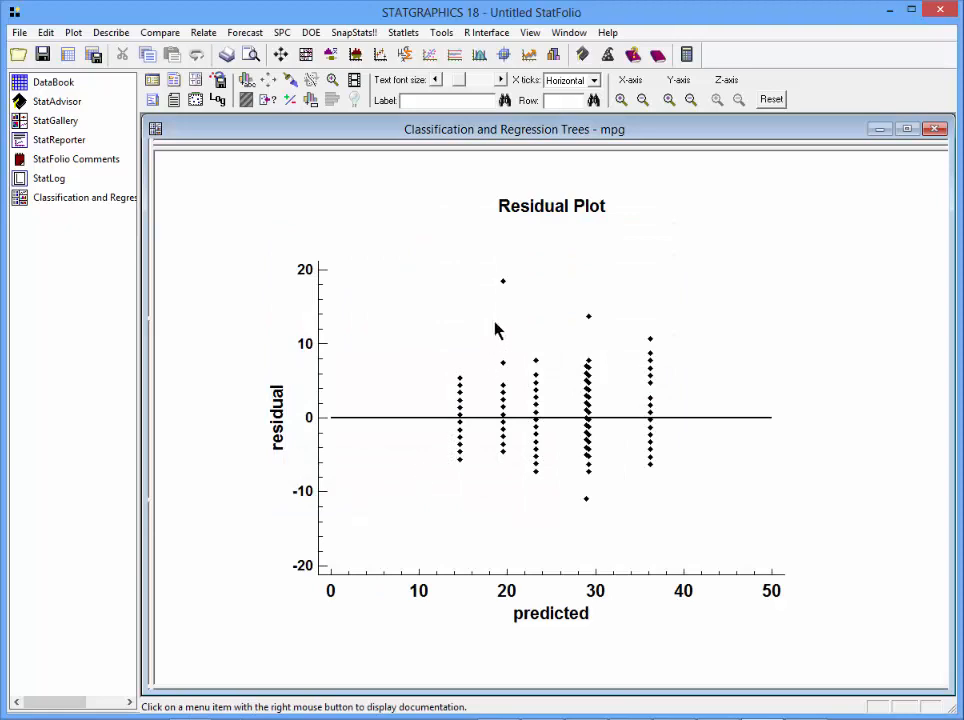
Step: Label the top residual outlier near 18 as oldsmobile cutlass ciera (diesel)
left_click(502, 280)
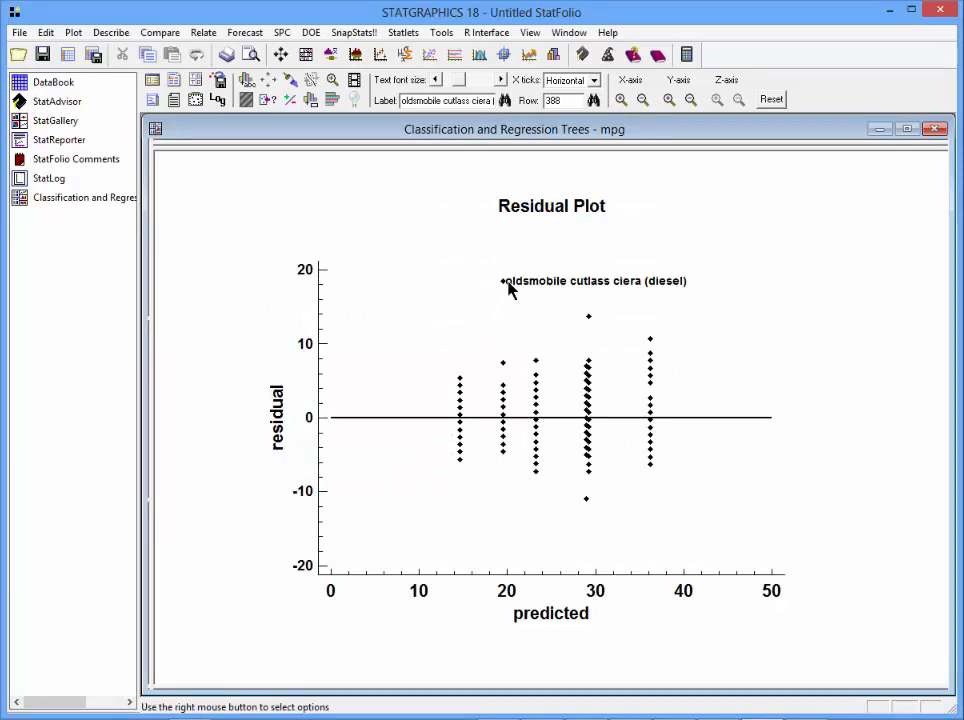
mouse_move(784, 320)
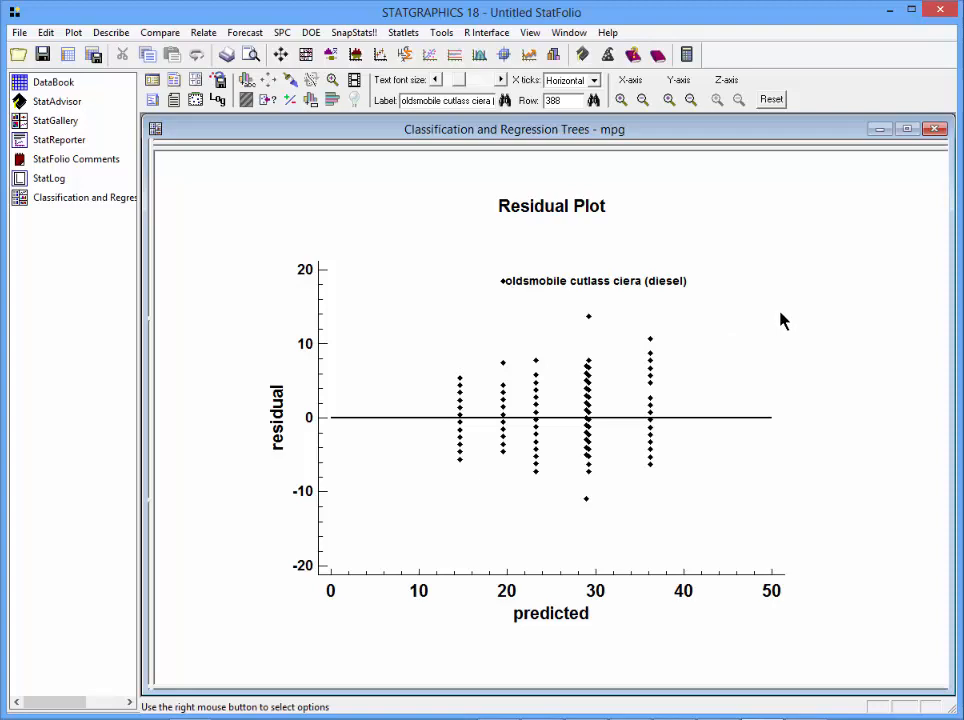
mouse_move(696, 450)
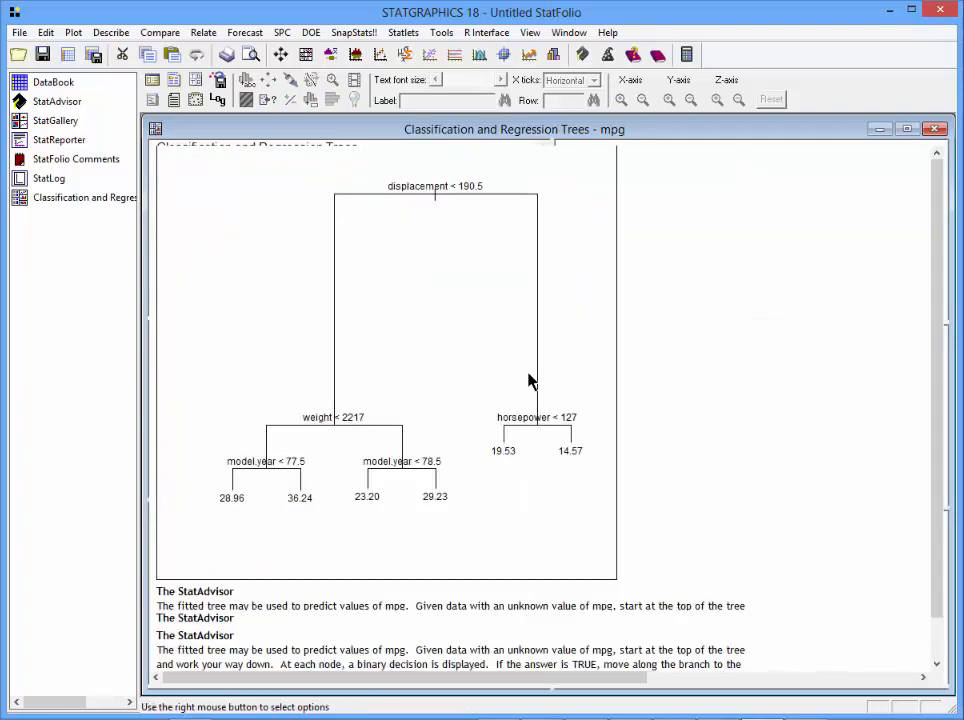
Step: Change the tree fitting settings in Analysis Options and refit the regression tree
right_click(530, 382)
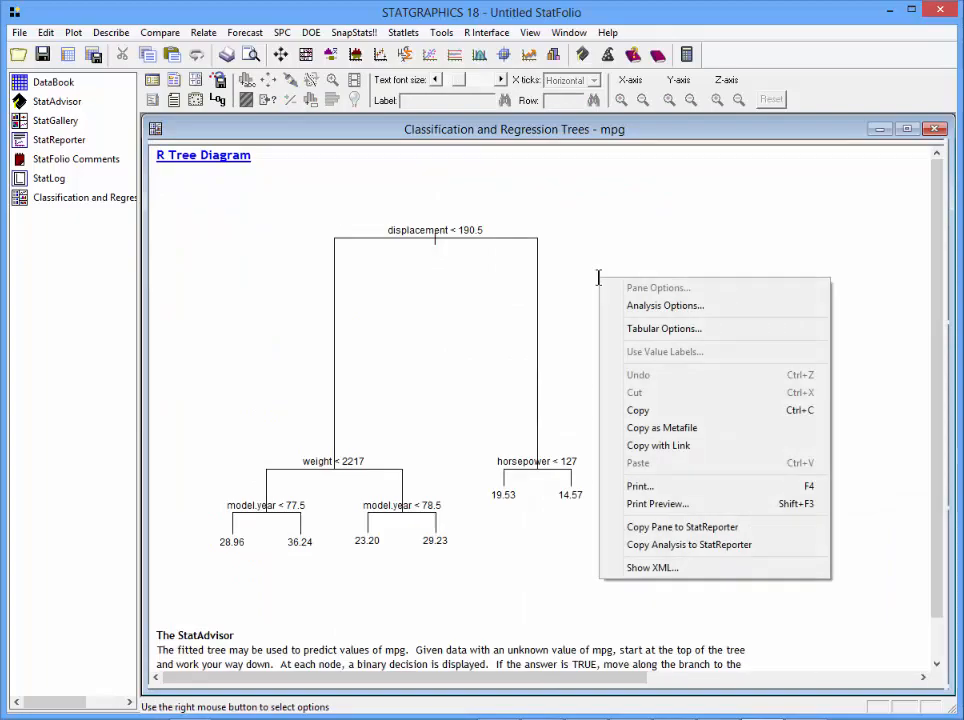
left_click(664, 304)
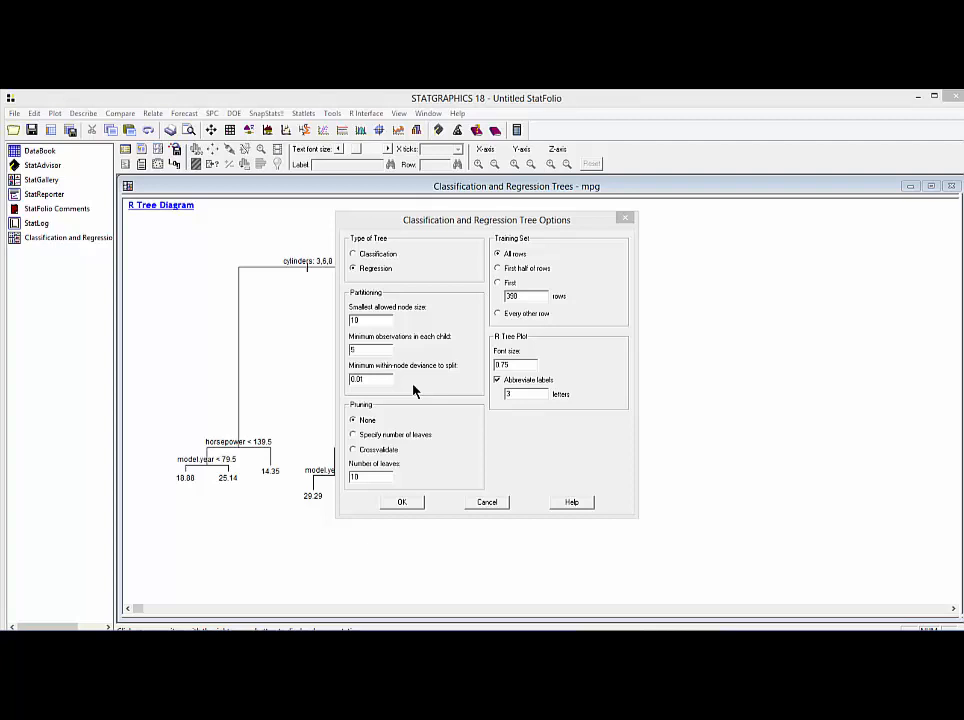
left_click(400, 500)
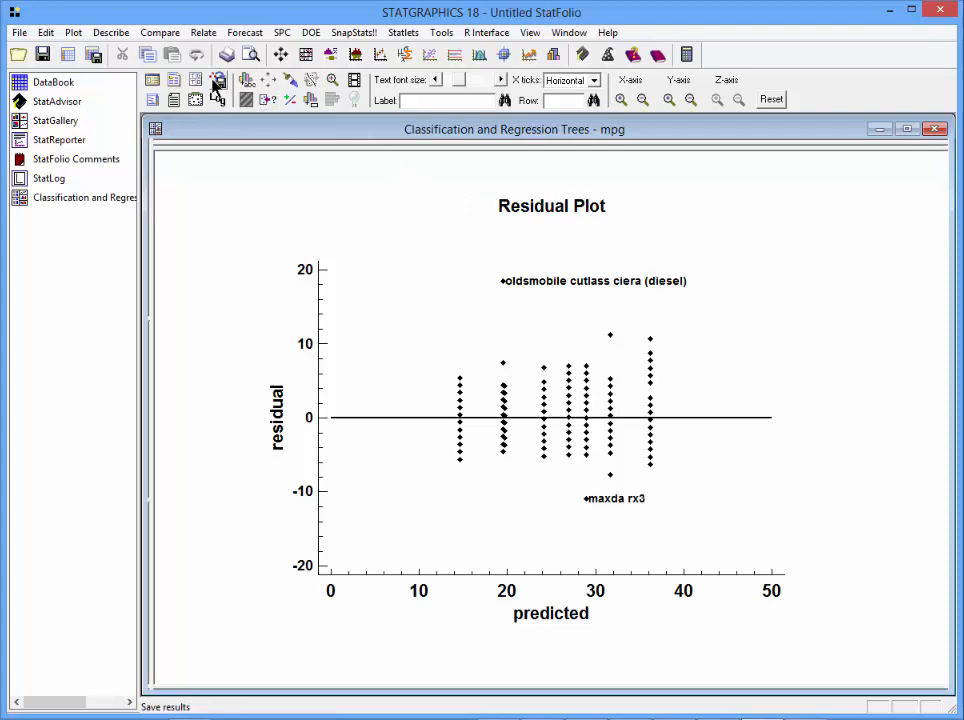
Step: In Save Results Options, tick Predicted Values and Residuals for saving to the datasheet
left_click(218, 80)
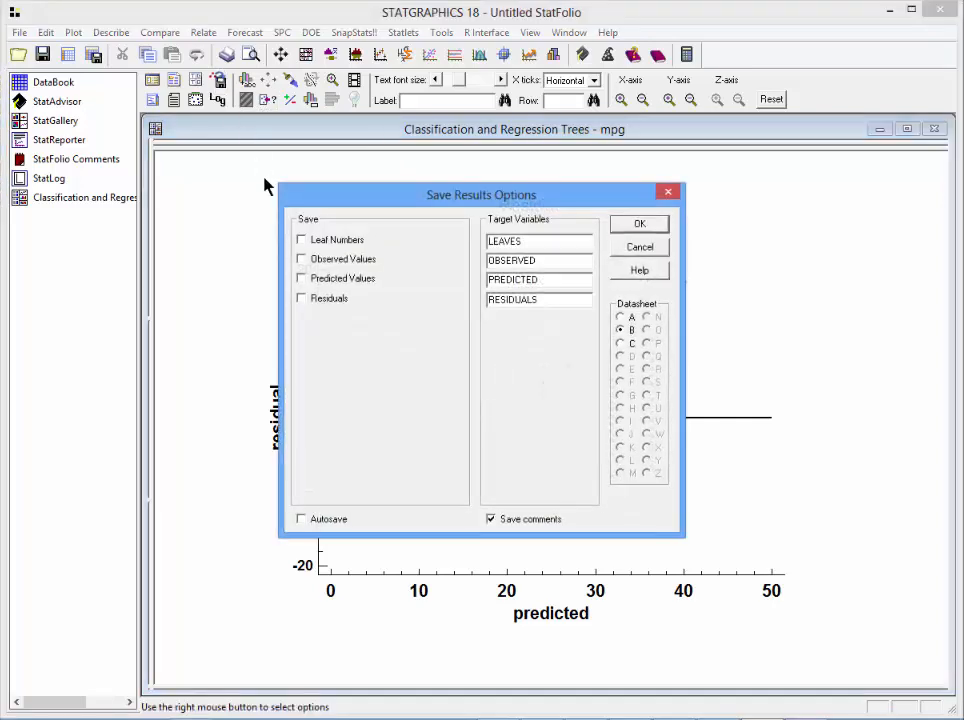
left_click(300, 278)
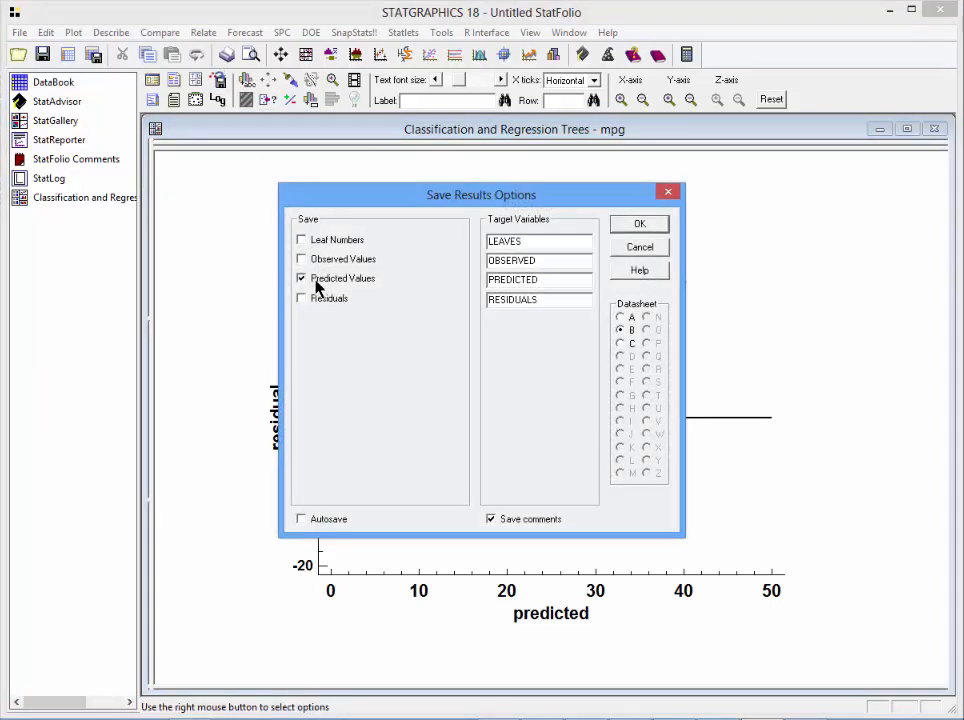
left_click(300, 298)
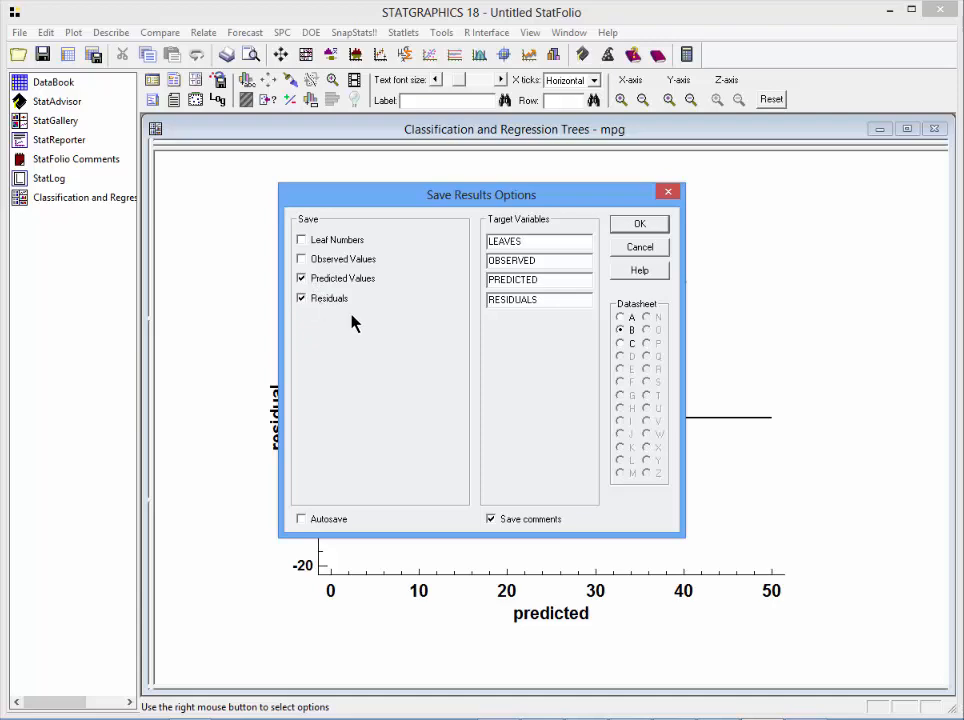
mouse_move(622, 332)
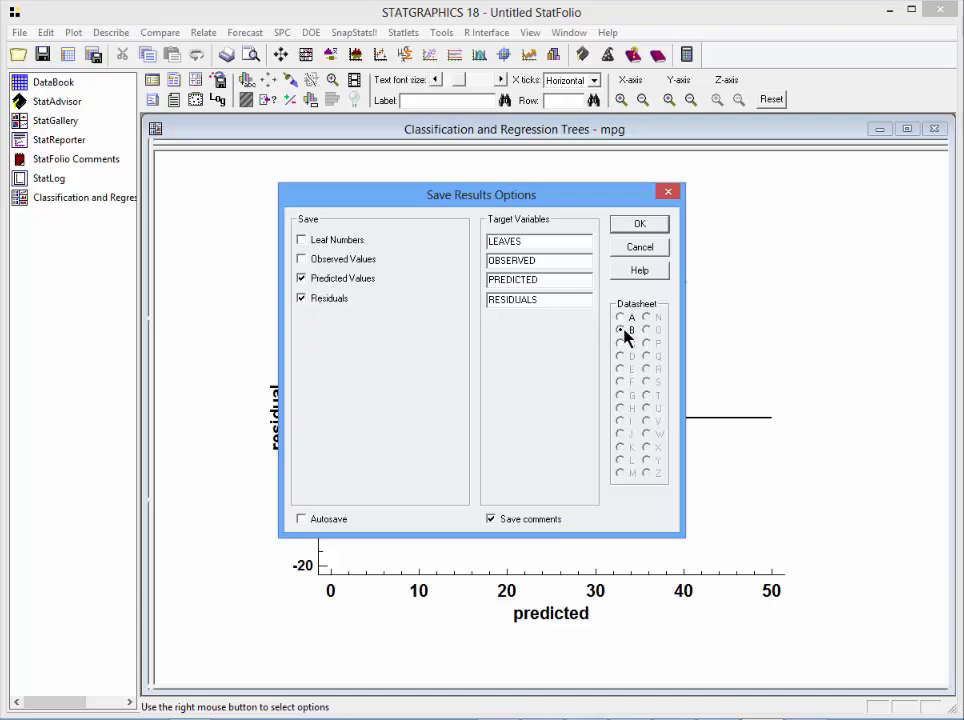